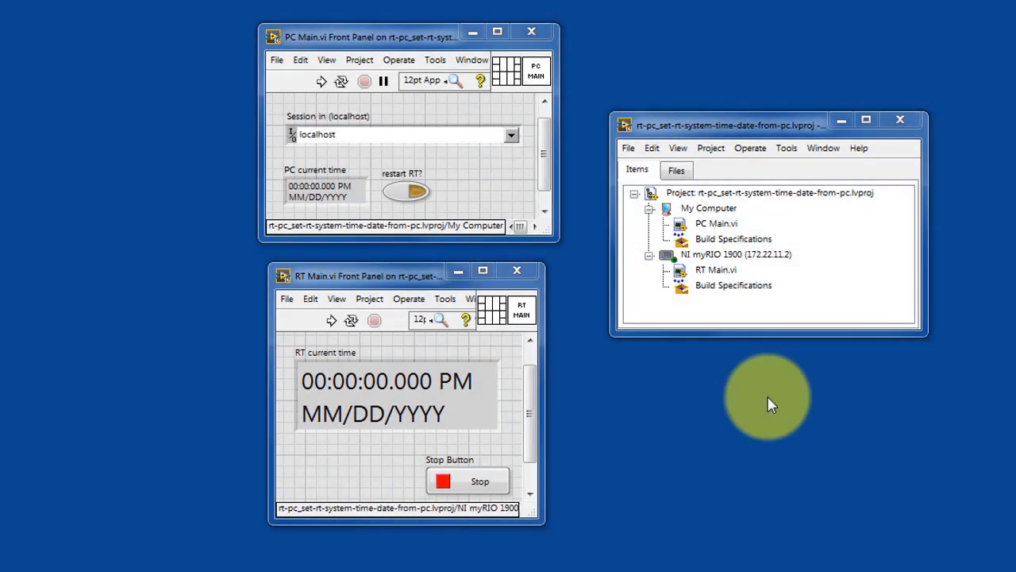
# Select PC Main and RT Main in the project, then list PC Main's available sessions
pyautogui.click(714, 224)
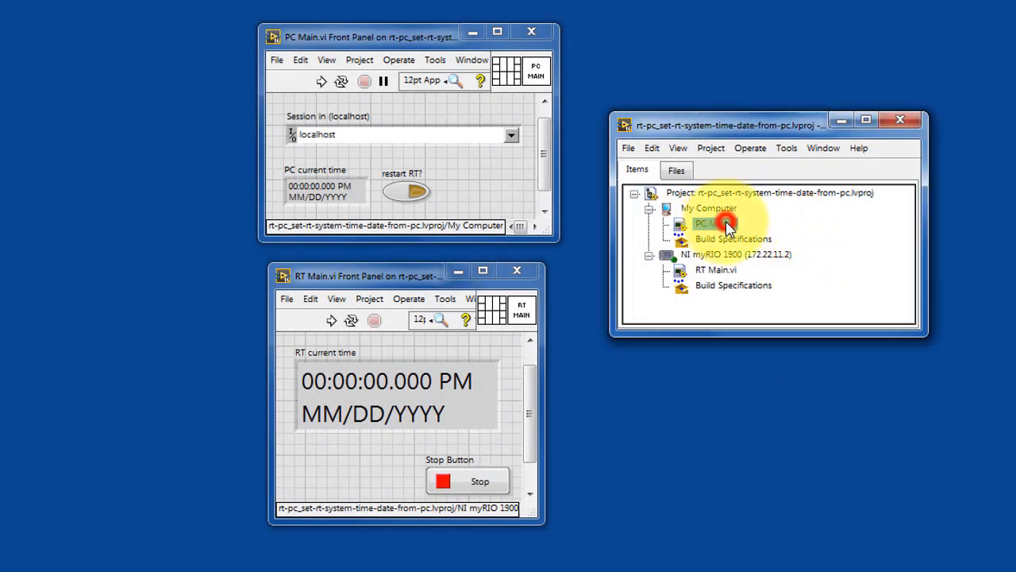
pyautogui.click(714, 223)
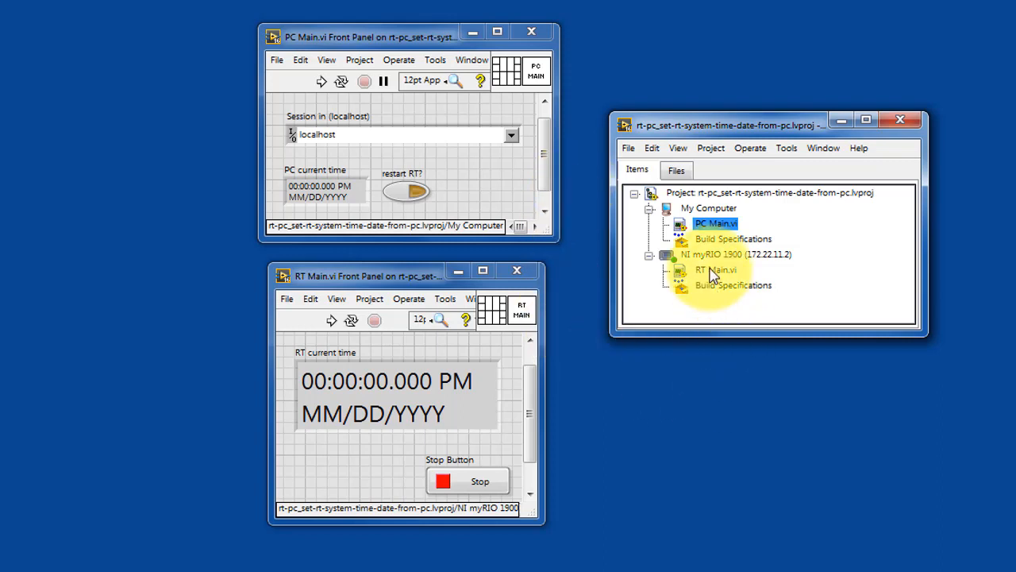
pyautogui.click(715, 270)
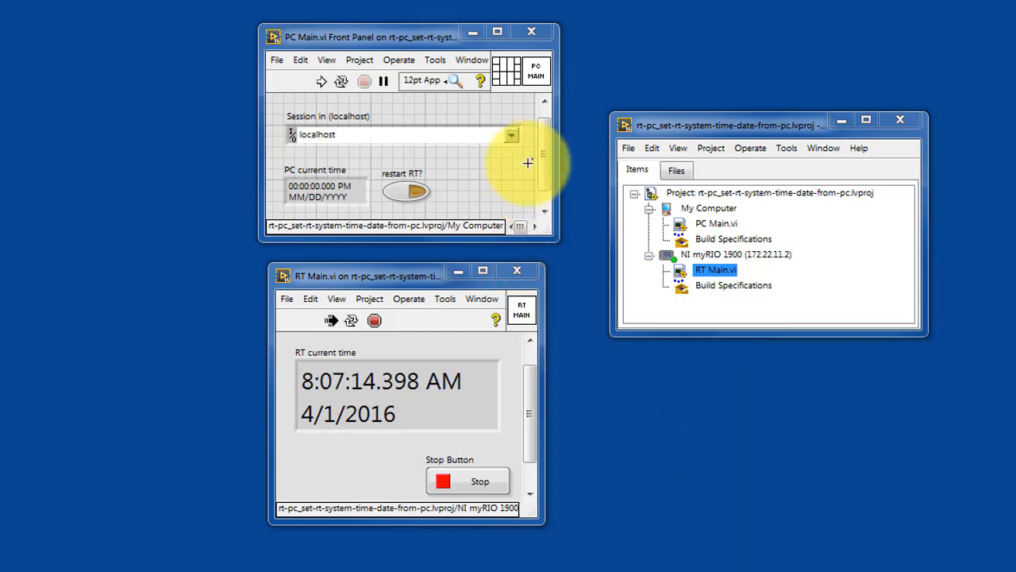
pyautogui.click(511, 134)
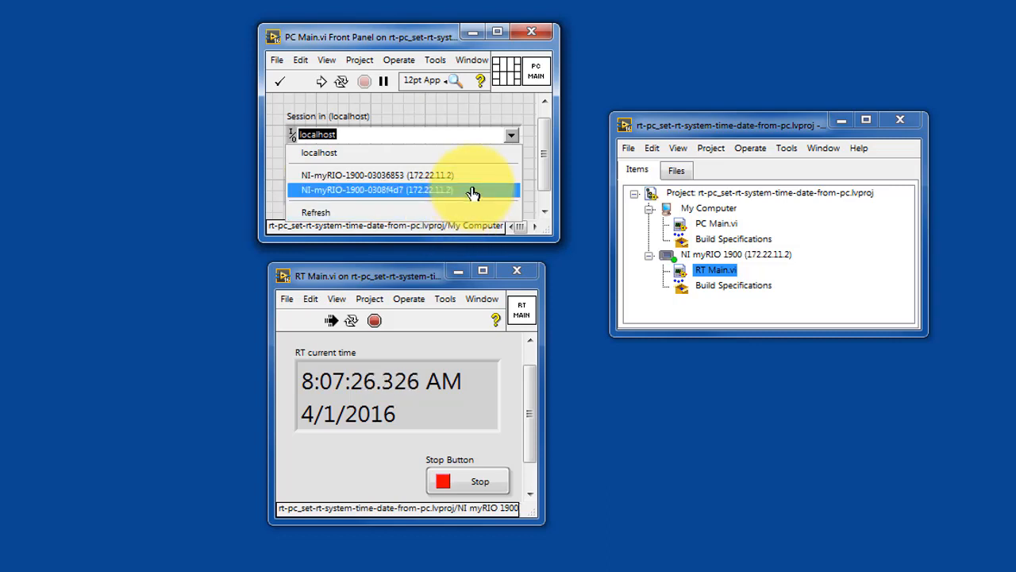
# Switch PC Main's session to NI-myRIO-1900-0308f4d7 (172.22.11.2) and run it
pyautogui.click(376, 189)
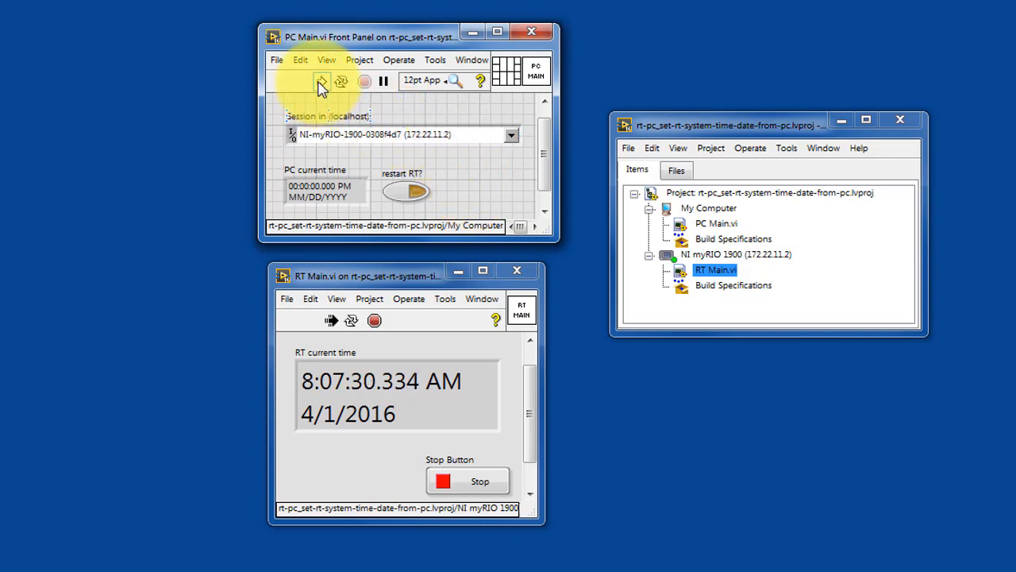
pyautogui.click(322, 81)
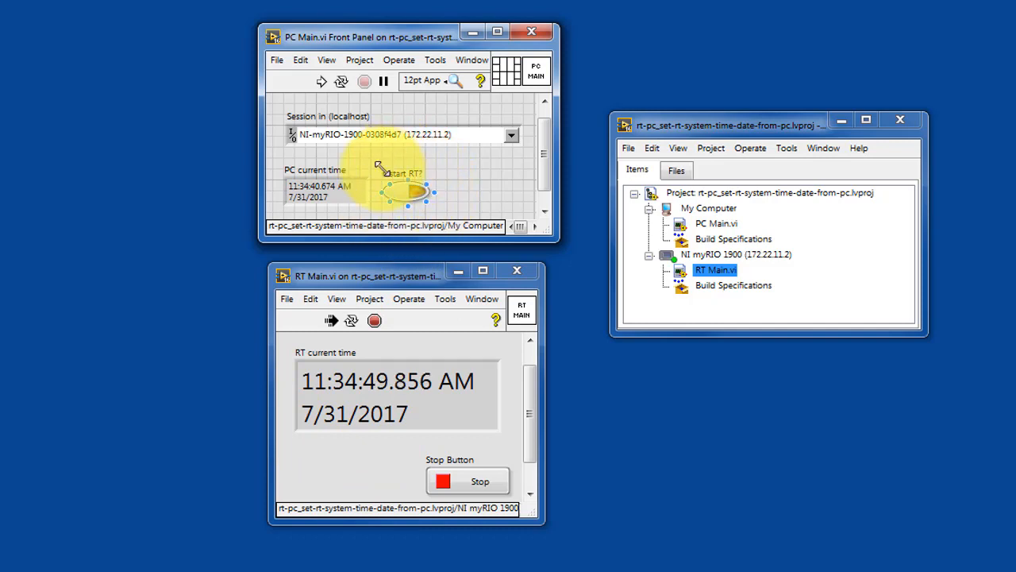
# Turn on restart RT? so the myRIO keeps the 7/31/2017 time after reboots
pyautogui.click(417, 191)
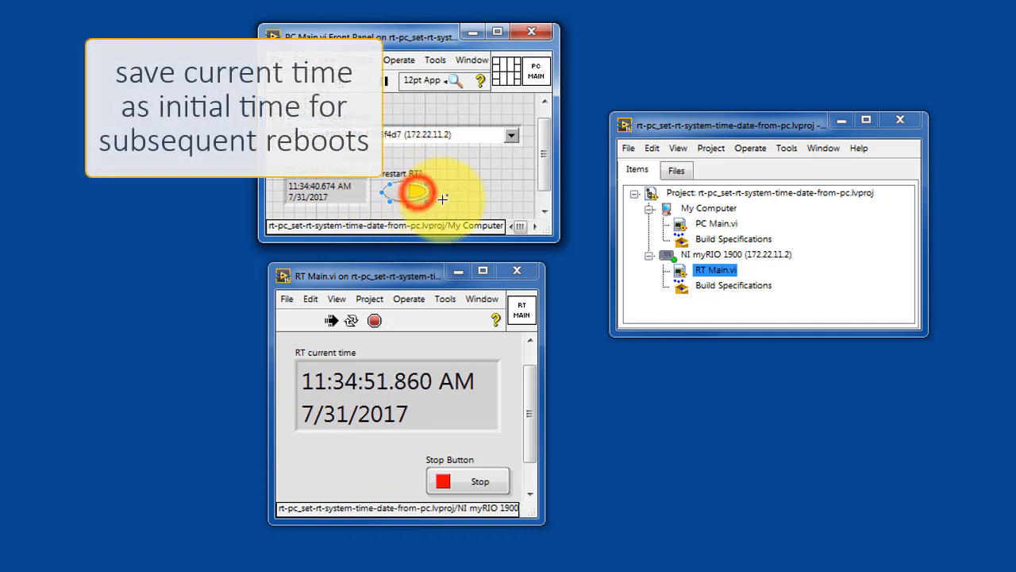